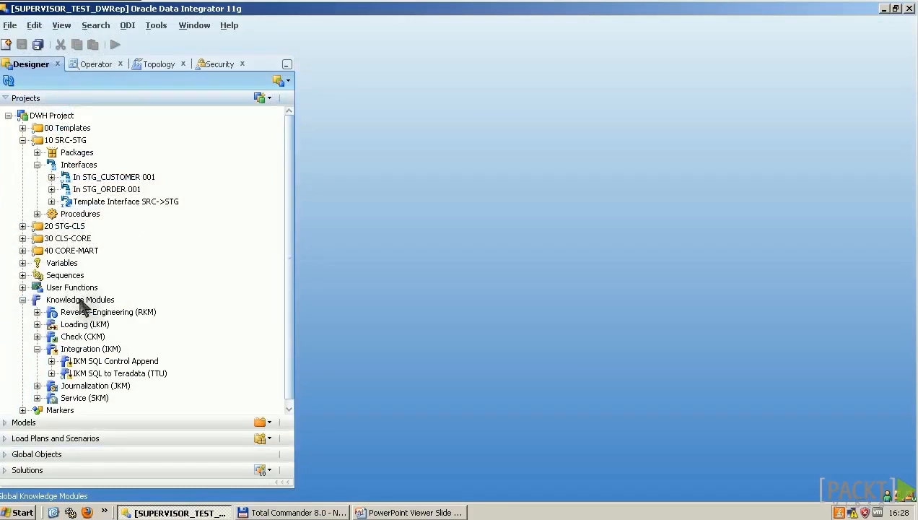
Cancel a knowledge module import, then open IKM SQL Control Append and expand its Target Technology list.
{"action": "left_click", "coordinate": [80, 299]}
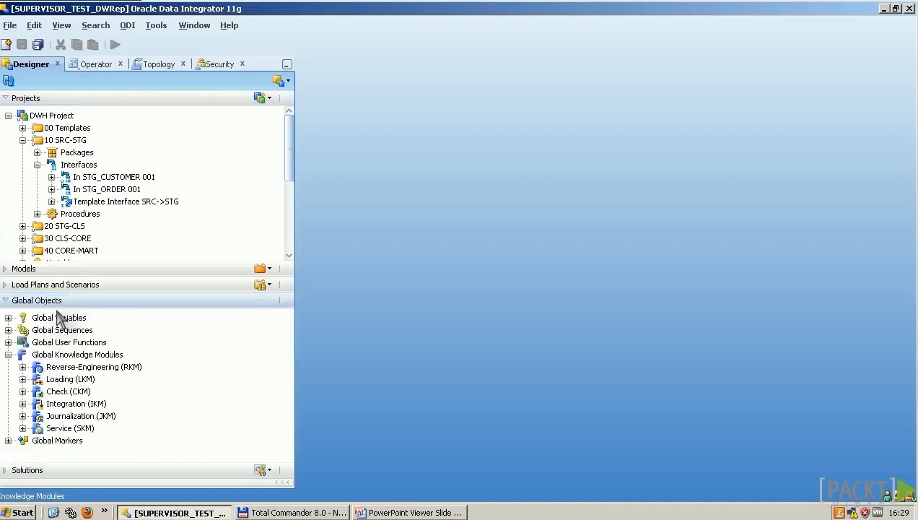
{"action": "mouse_move", "coordinate": [121, 348]}
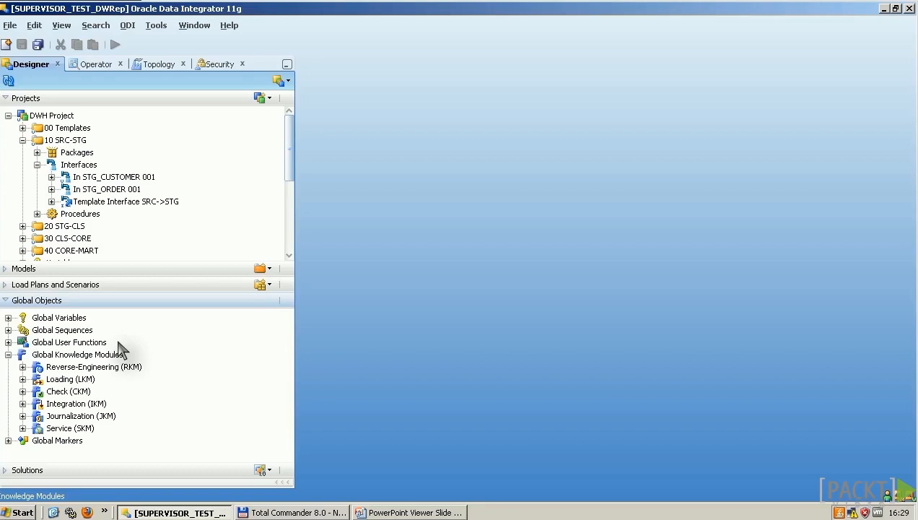
{"action": "mouse_move", "coordinate": [243, 309]}
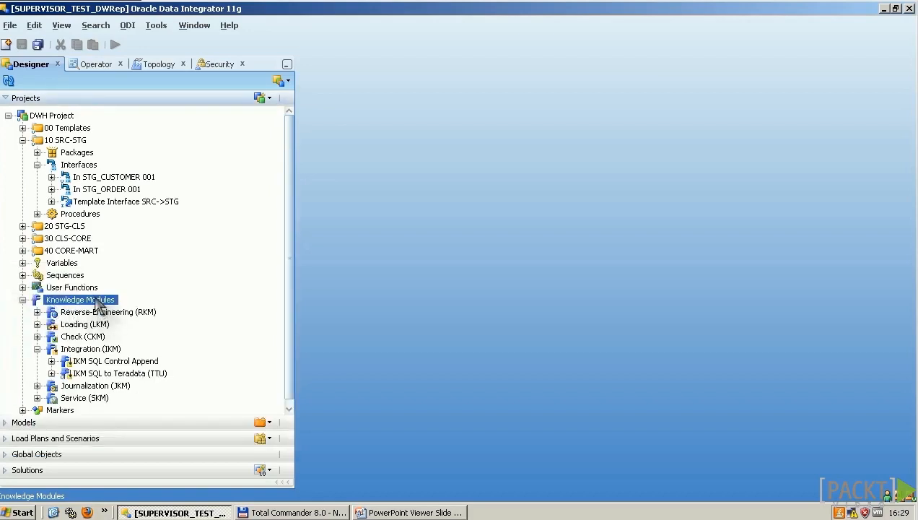
{"action": "right_click", "coordinate": [80, 299]}
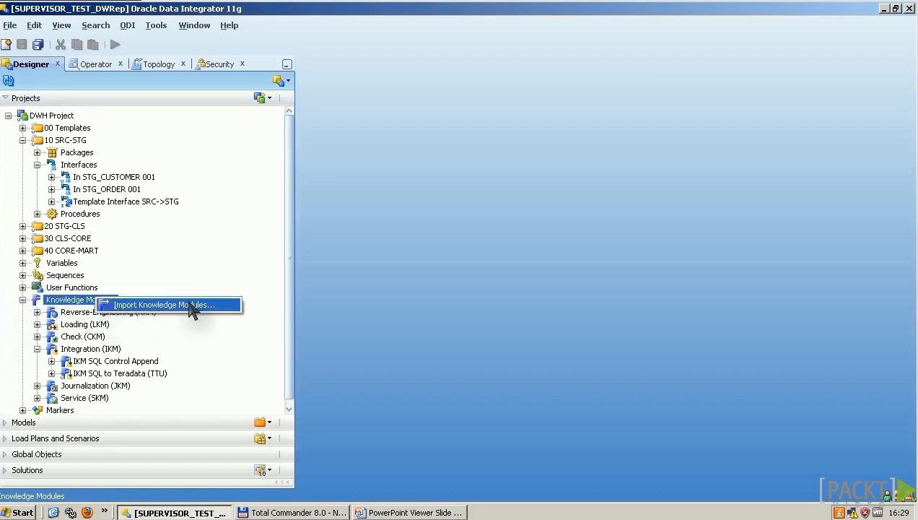
{"action": "left_click", "coordinate": [160, 304]}
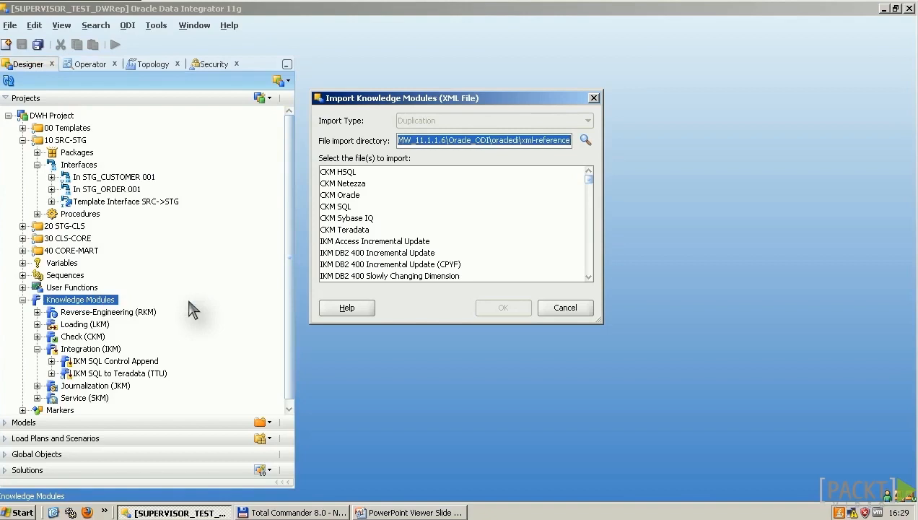
{"action": "left_click", "coordinate": [565, 308]}
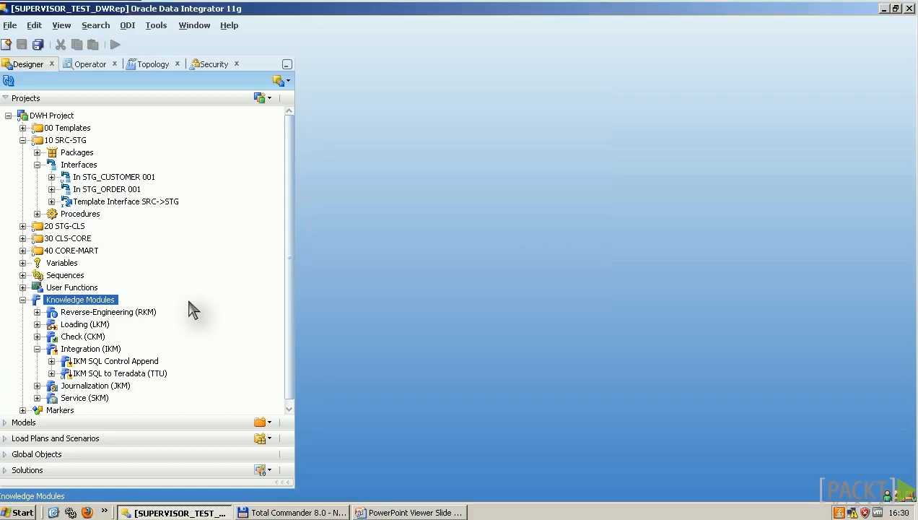
{"action": "mouse_move", "coordinate": [134, 370]}
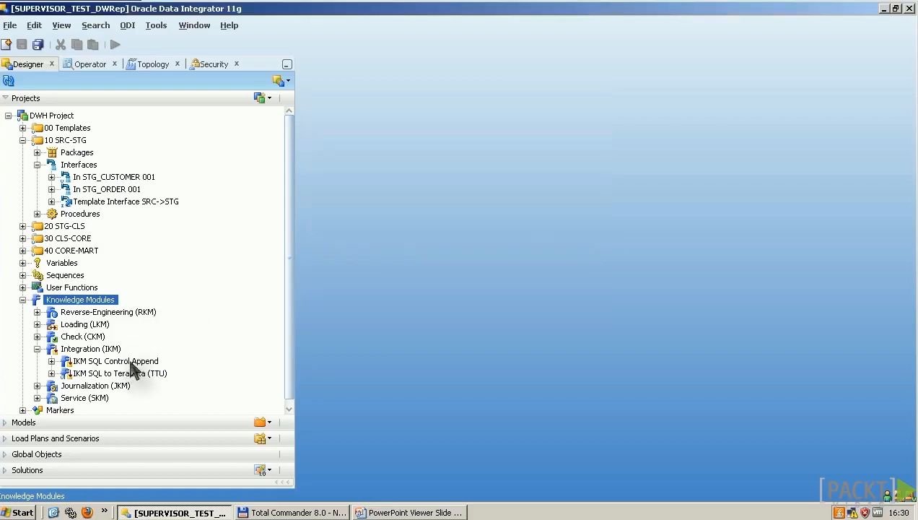
{"action": "double_click", "coordinate": [116, 360]}
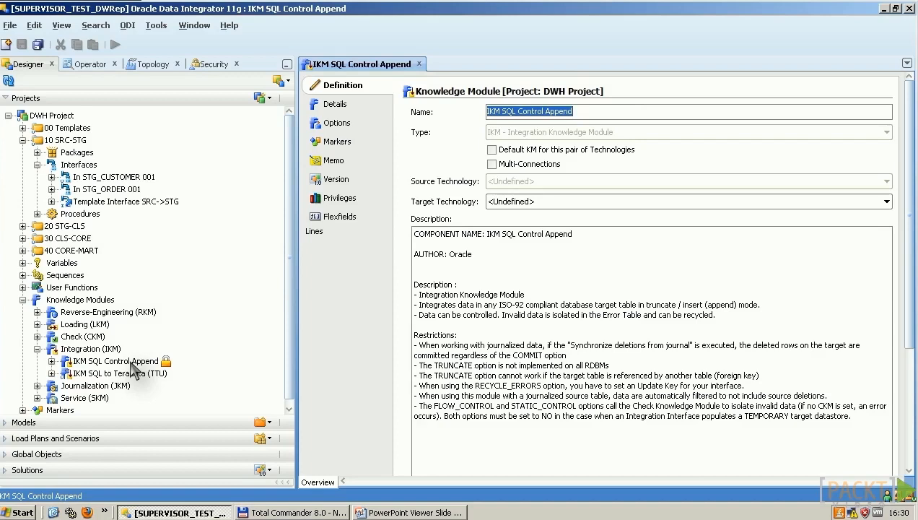
{"action": "mouse_move", "coordinate": [137, 273]}
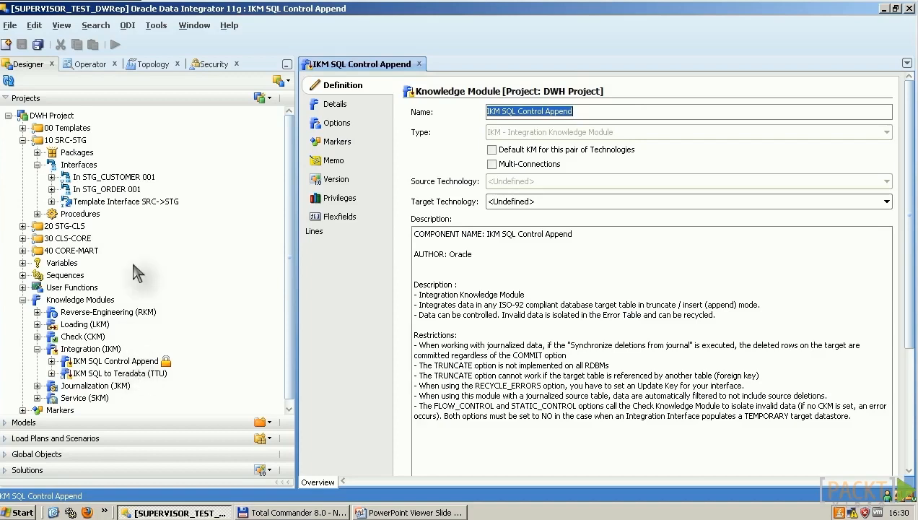
{"action": "mouse_move", "coordinate": [473, 213]}
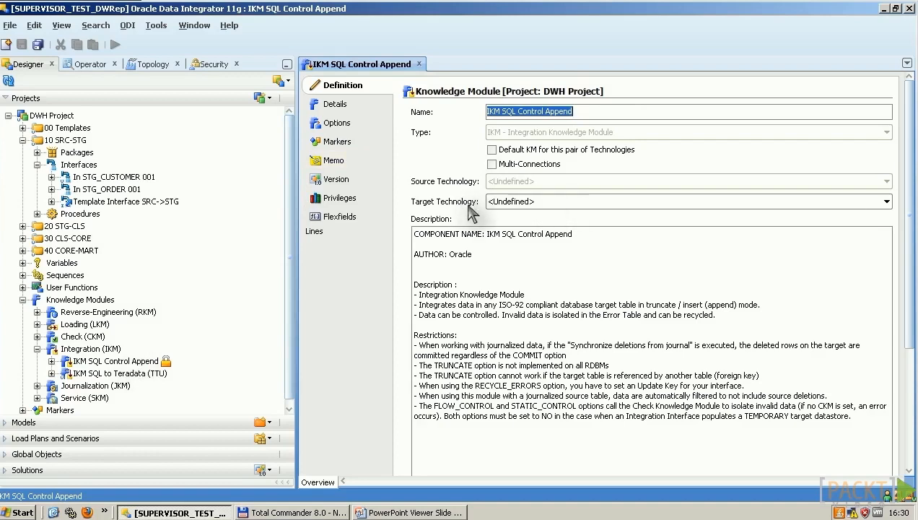
{"action": "mouse_move", "coordinate": [526, 212]}
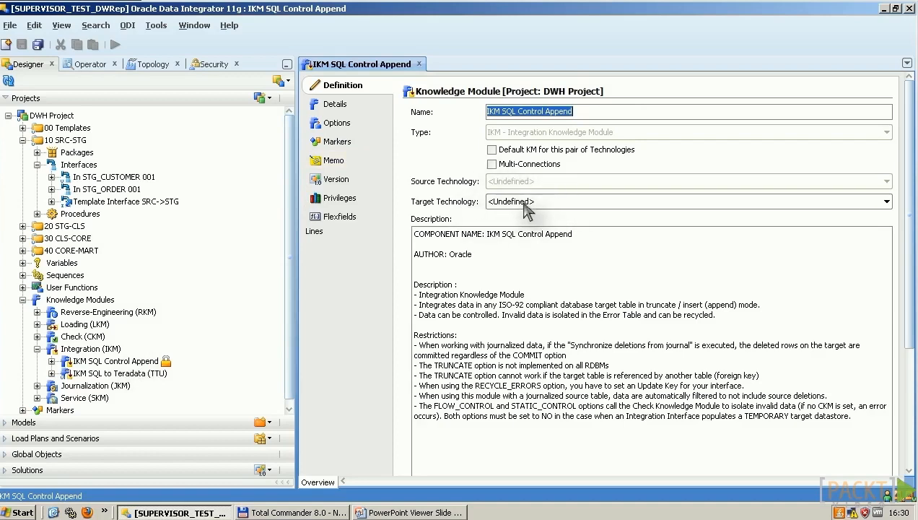
{"action": "left_click", "coordinate": [885, 201]}
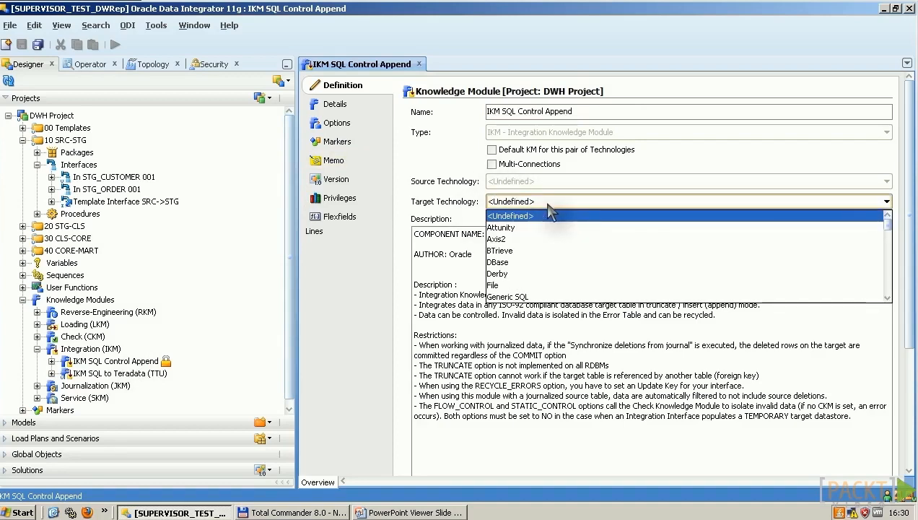